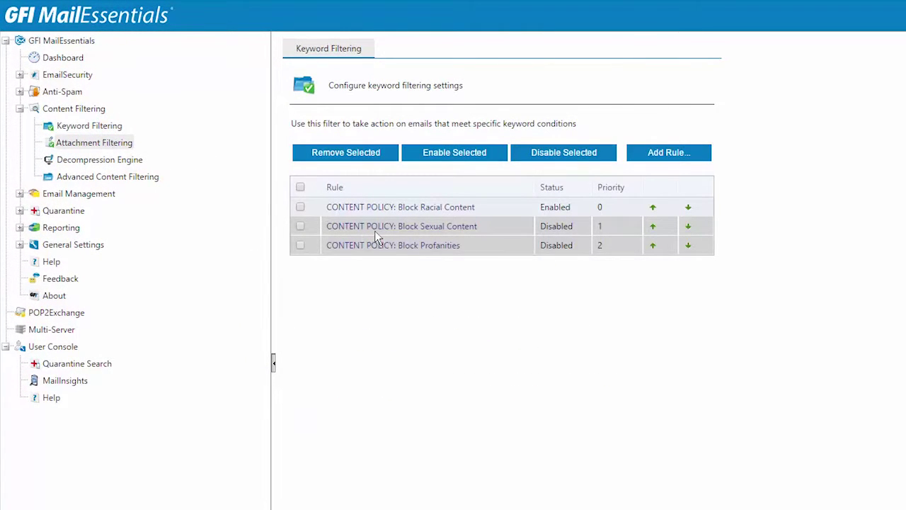
View the Attachment Filtering rules, then the Decompression Engine settings, then quarantine search
{"action": "left_click", "coordinate": [93, 142]}
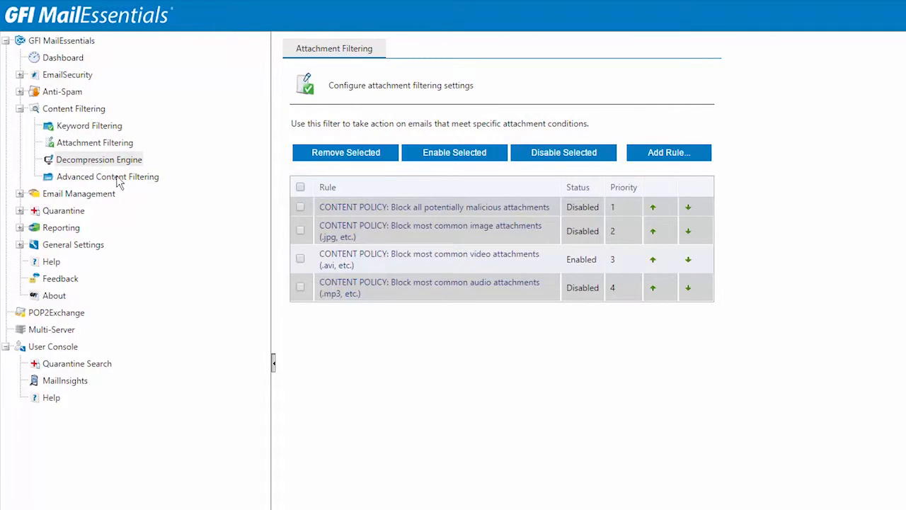
{"action": "left_click", "coordinate": [98, 159]}
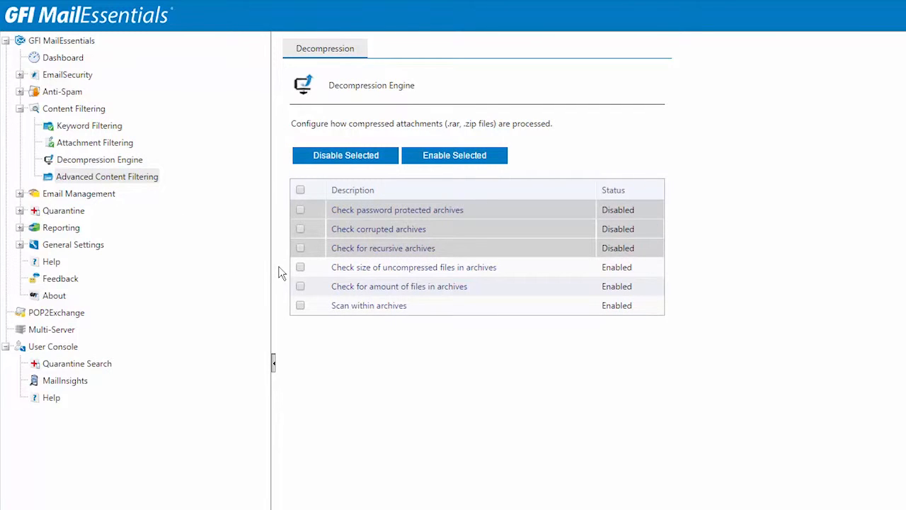
{"action": "left_click", "coordinate": [63, 211]}
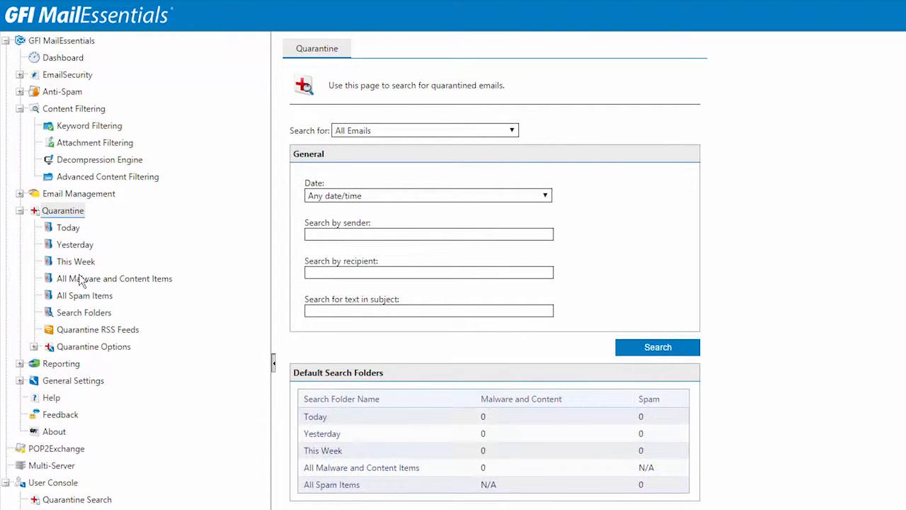
{"action": "mouse_move", "coordinate": [18, 377]}
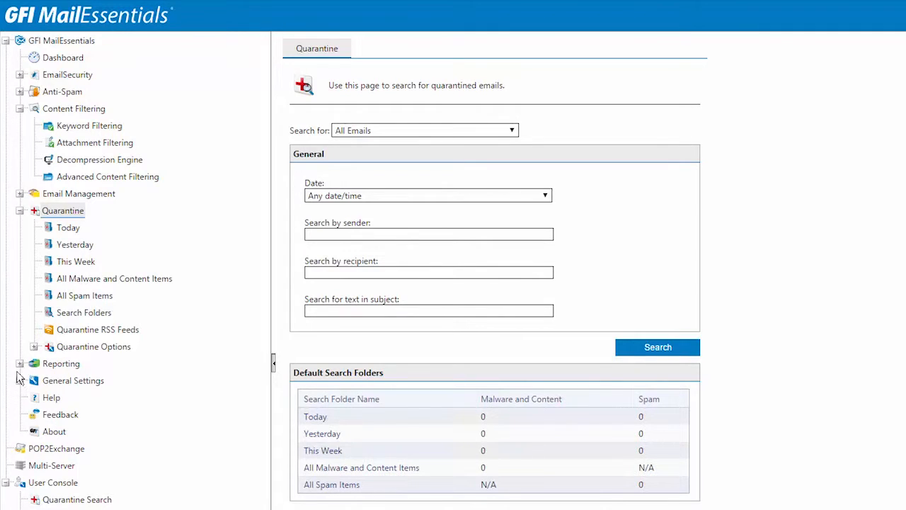
Expand Reporting and open Reports, showing Email Direction over the last 30 days
{"action": "left_click", "coordinate": [20, 363]}
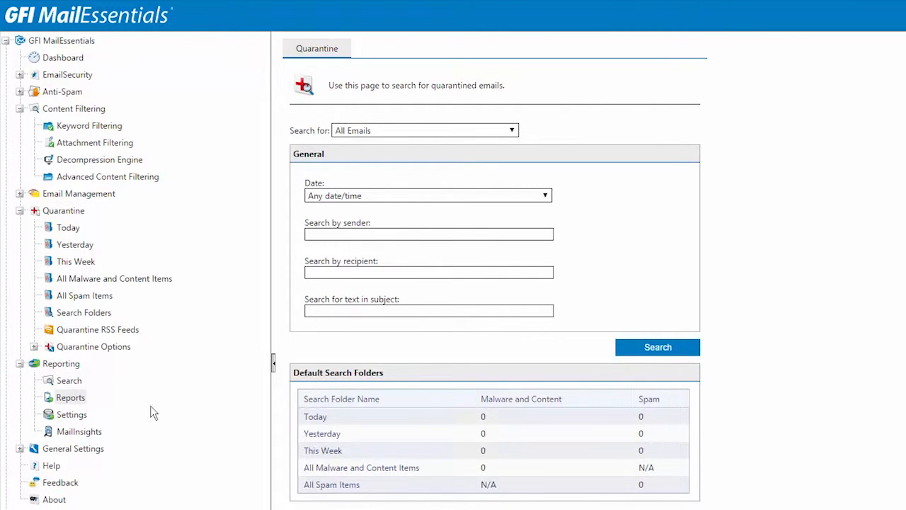
{"action": "left_click", "coordinate": [69, 397]}
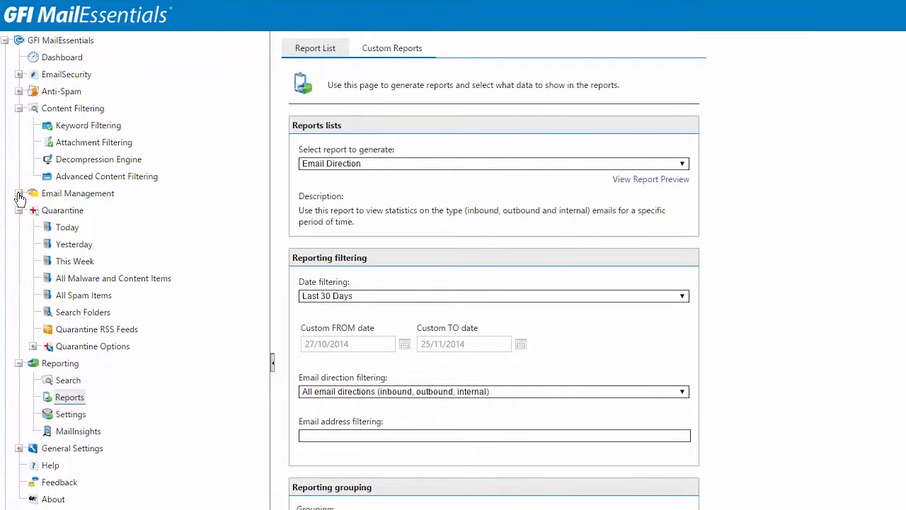
Under Email Management, view Auto-Replies, then open the empty Disclaimers list
{"action": "left_click", "coordinate": [20, 193]}
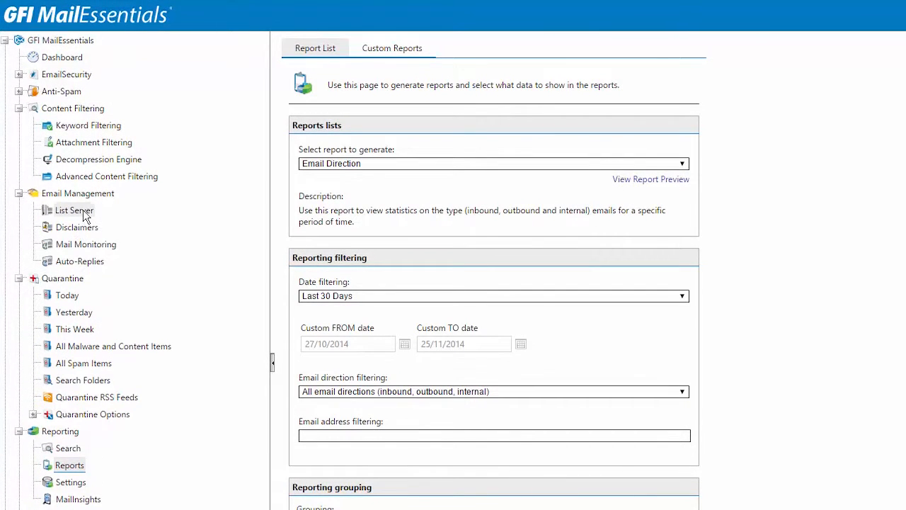
{"action": "mouse_move", "coordinate": [79, 261]}
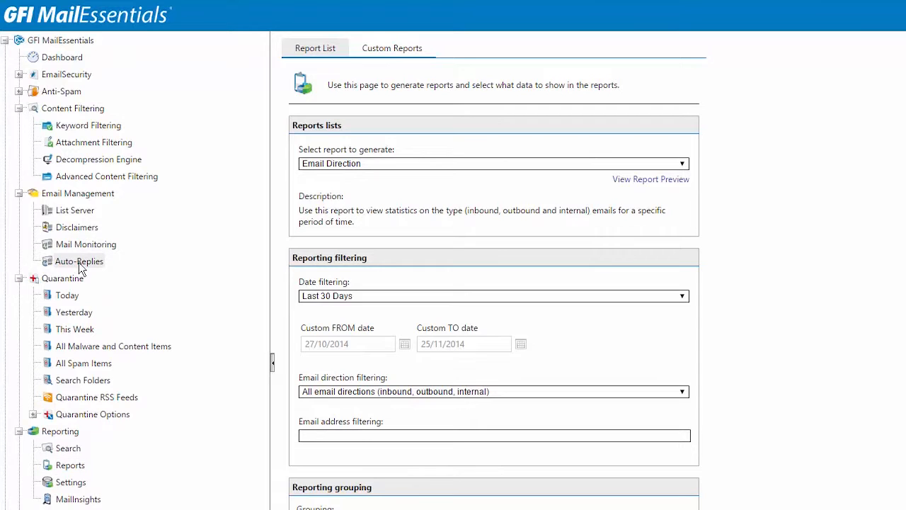
{"action": "left_click", "coordinate": [79, 261]}
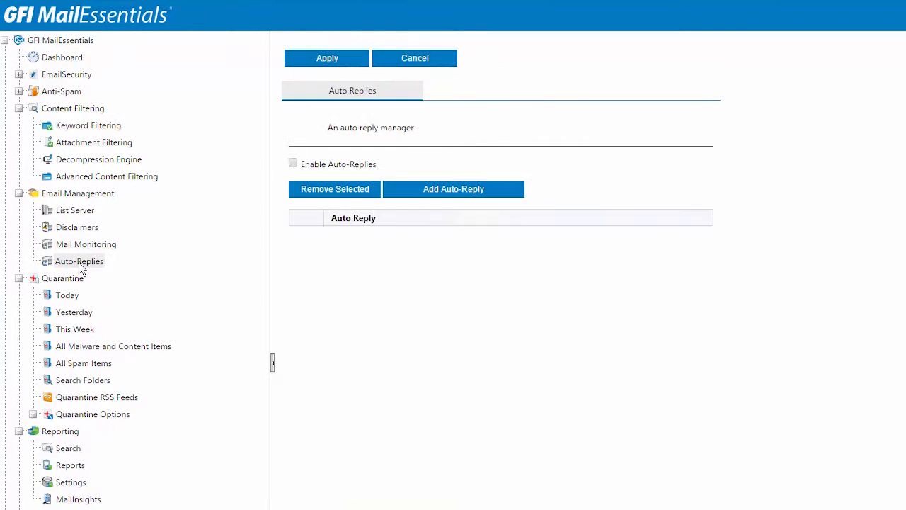
{"action": "left_click", "coordinate": [293, 162]}
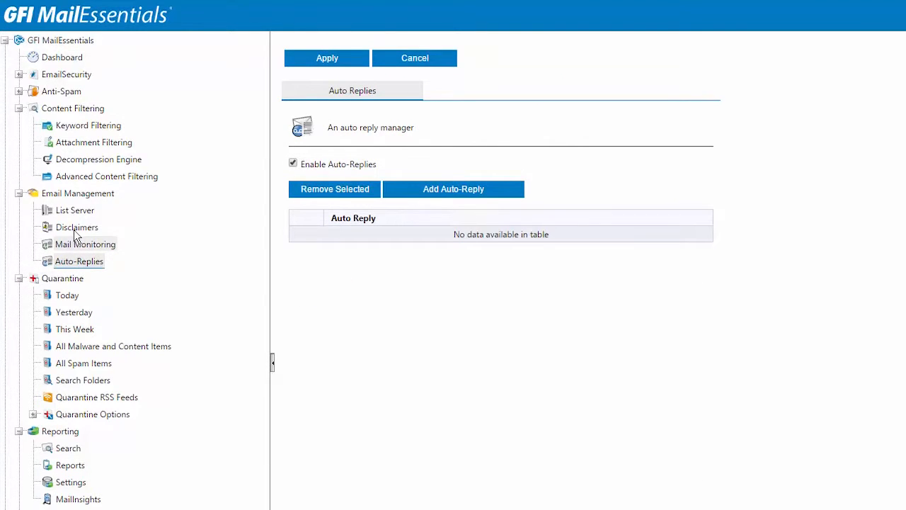
{"action": "left_click", "coordinate": [75, 226]}
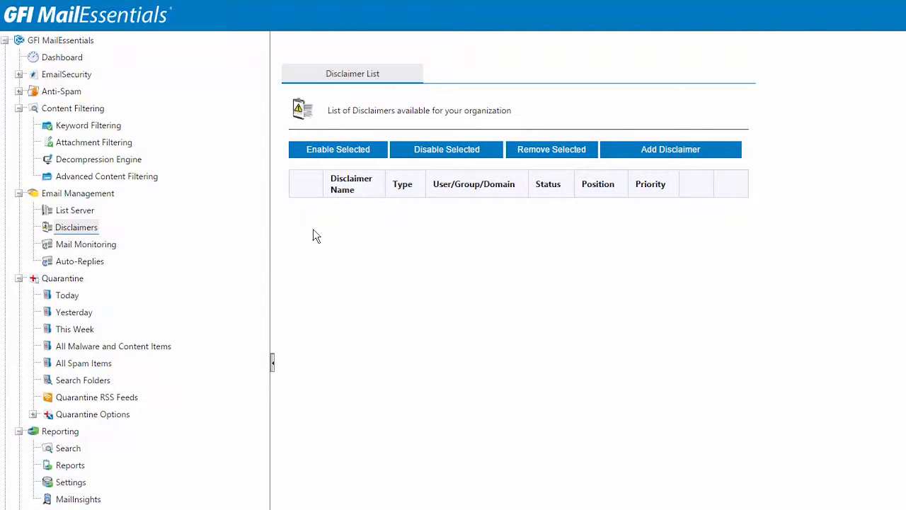